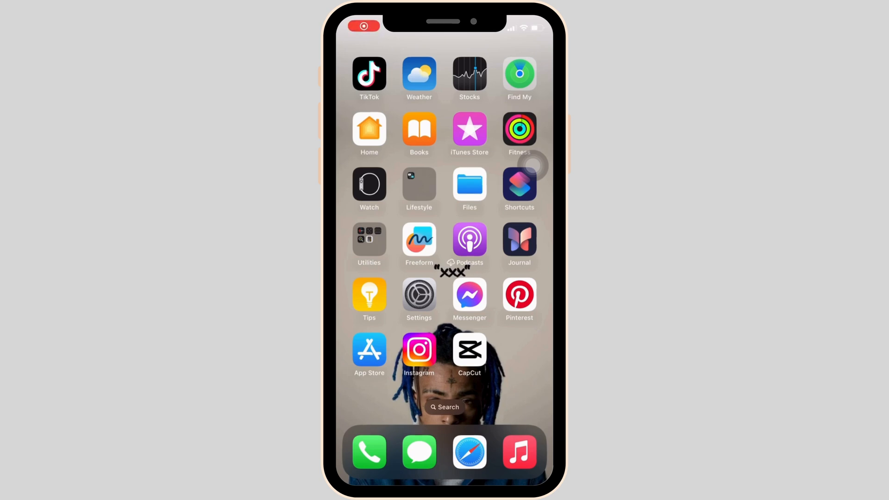
Launch the Settings app from the Home Screen to reach Wi-Fi
click(419, 299)
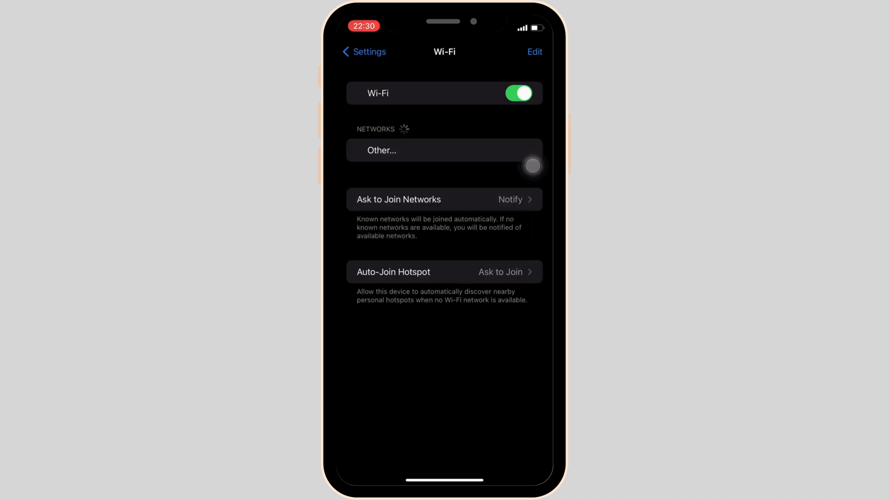
Return to the main Settings list and scroll down through General toward Transfer or Reset iPhone
click(363, 52)
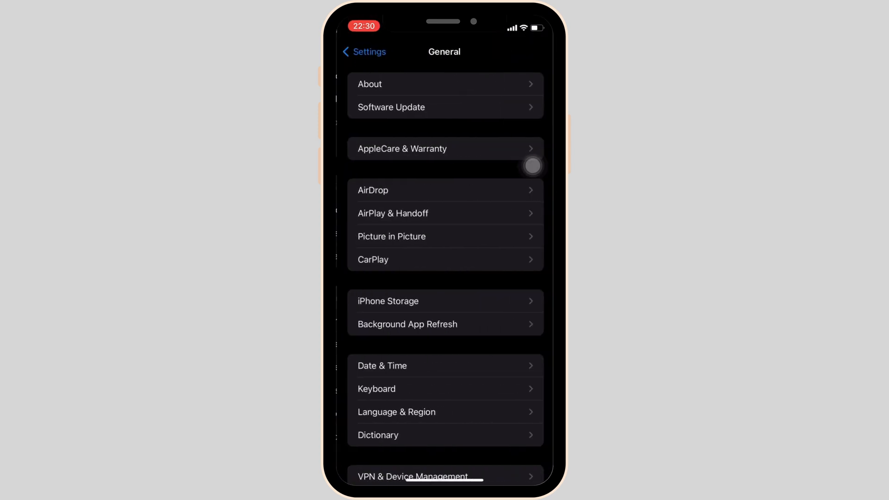
scroll(down, 3)
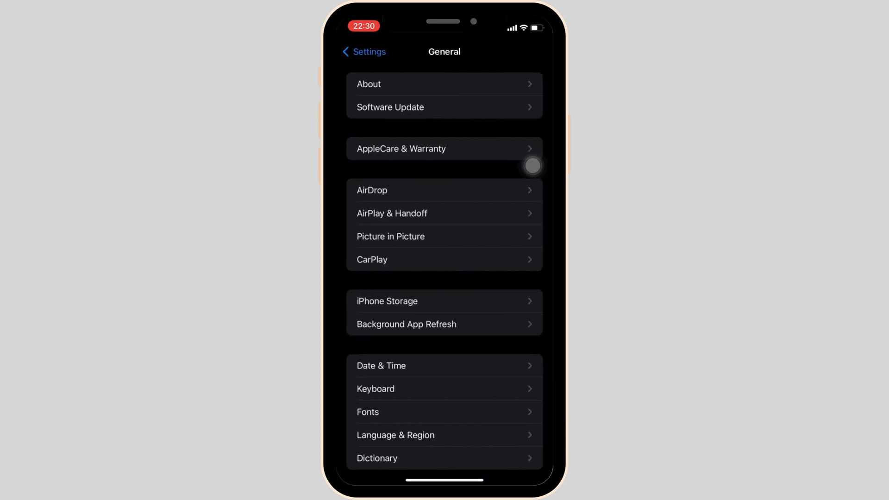
scroll(down, 3)
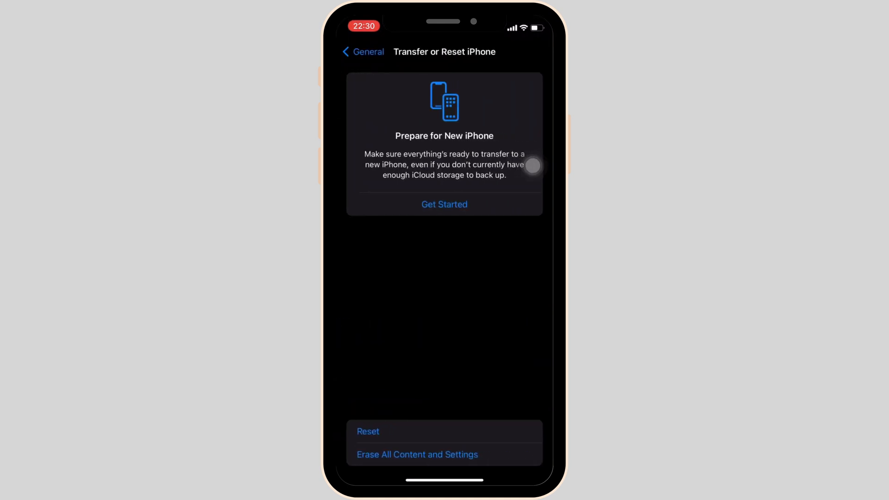
Choose Reset All Settings from the Reset options and confirm it
click(367, 430)
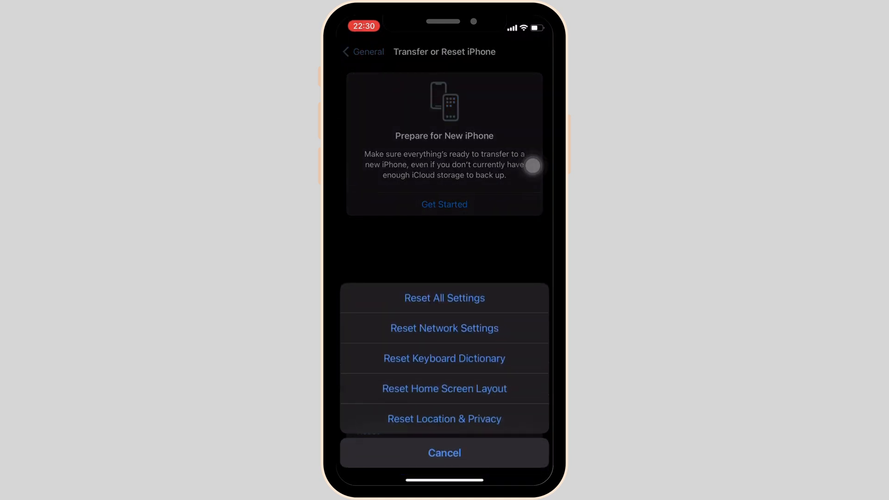
click(444, 297)
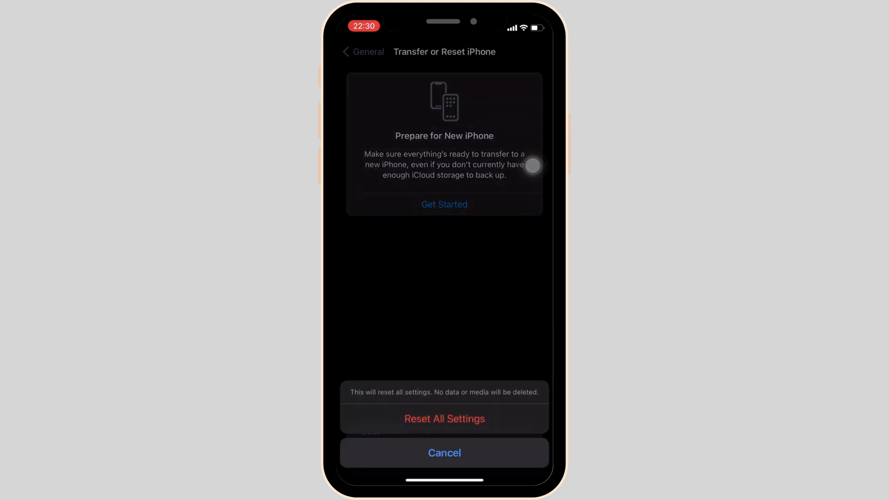
mouse_move(532, 290)
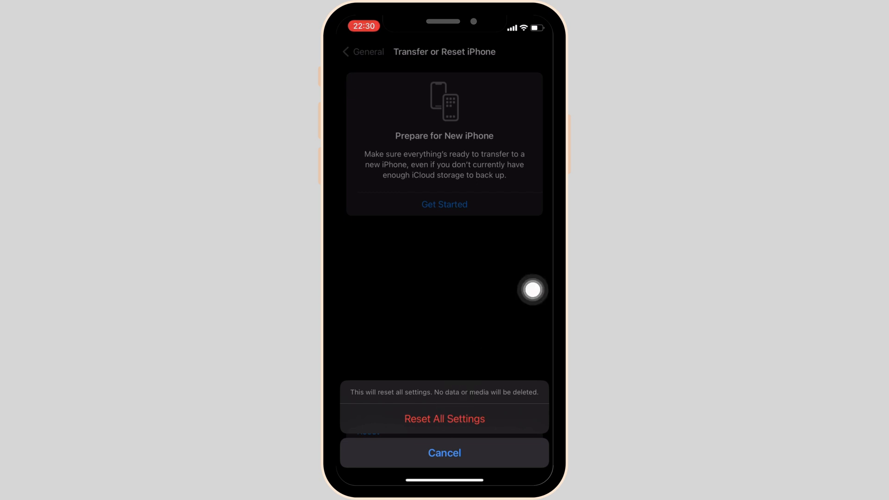
click(445, 453)
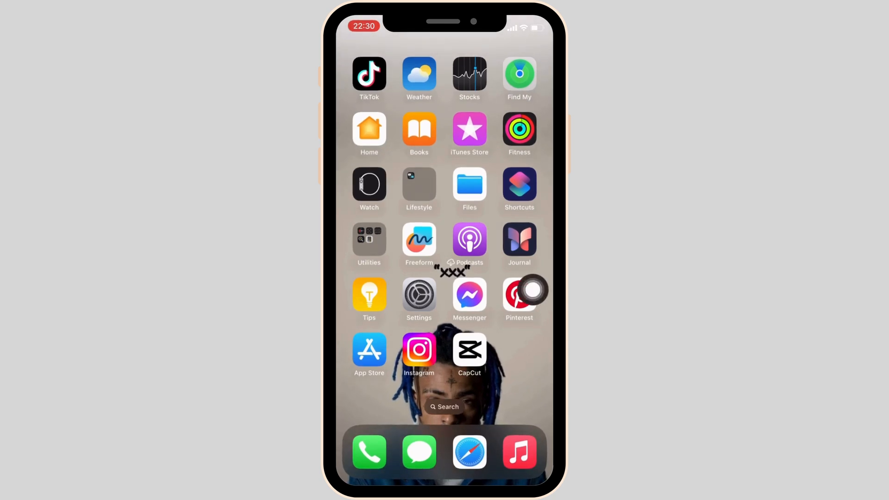
Expand the AssistiveTouch menu to its extra actions showing Restart, SOS and Screenshot
click(533, 289)
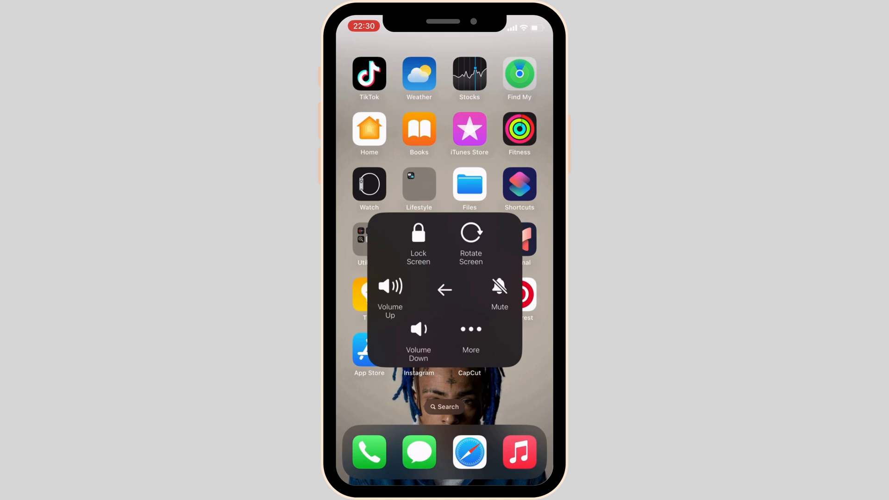
click(471, 329)
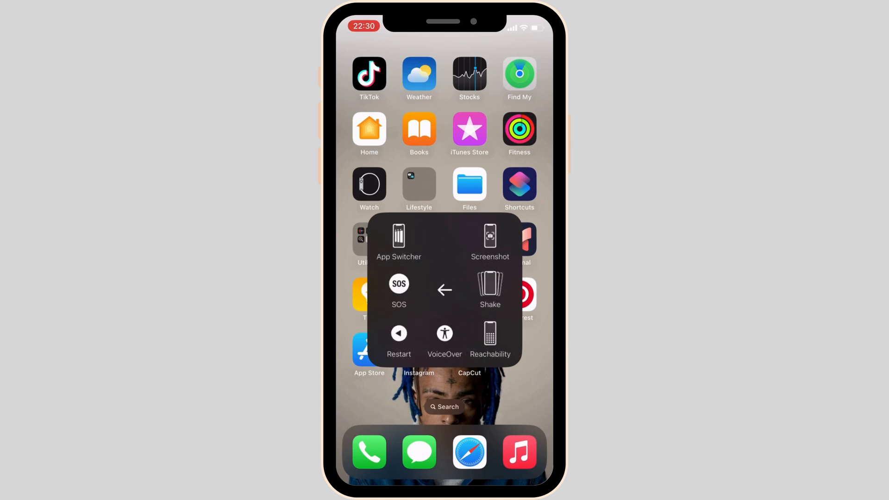